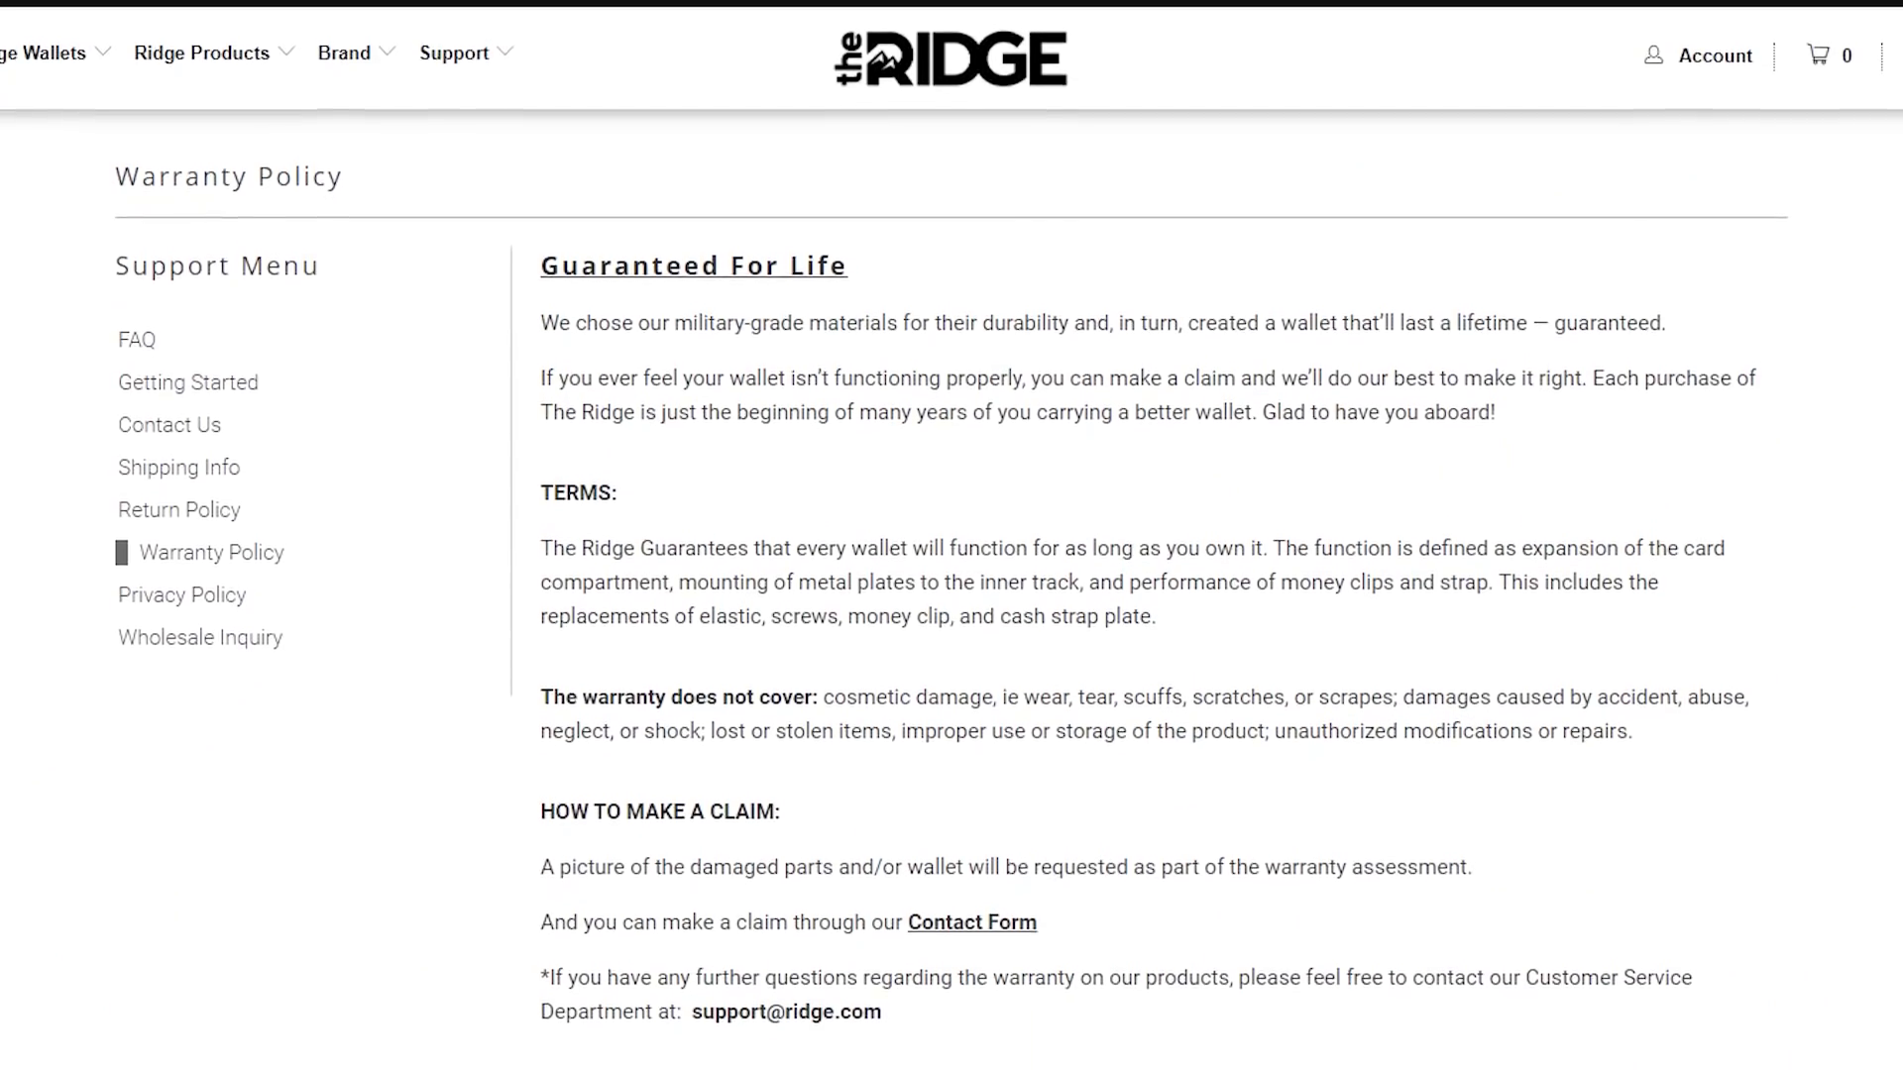
{"action": "scroll", "scroll_direction": "down", "scroll_amount": 3}
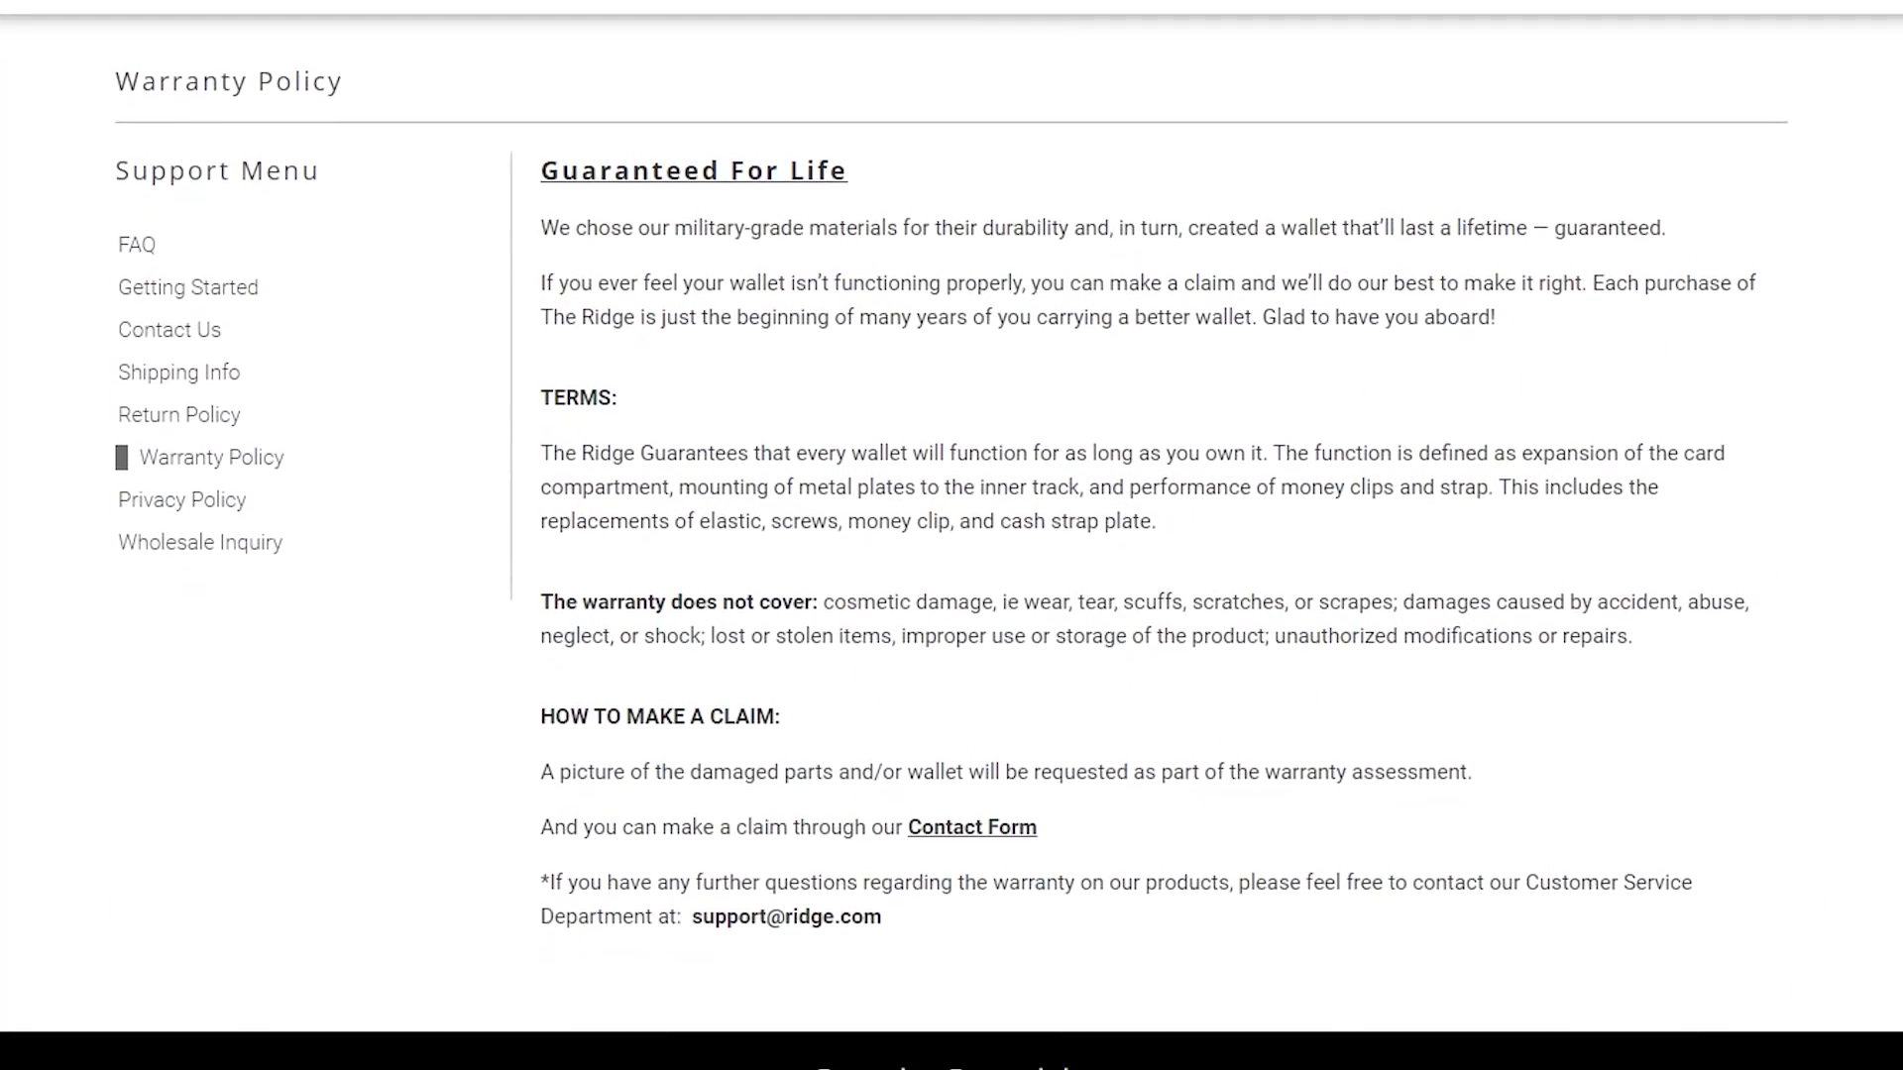